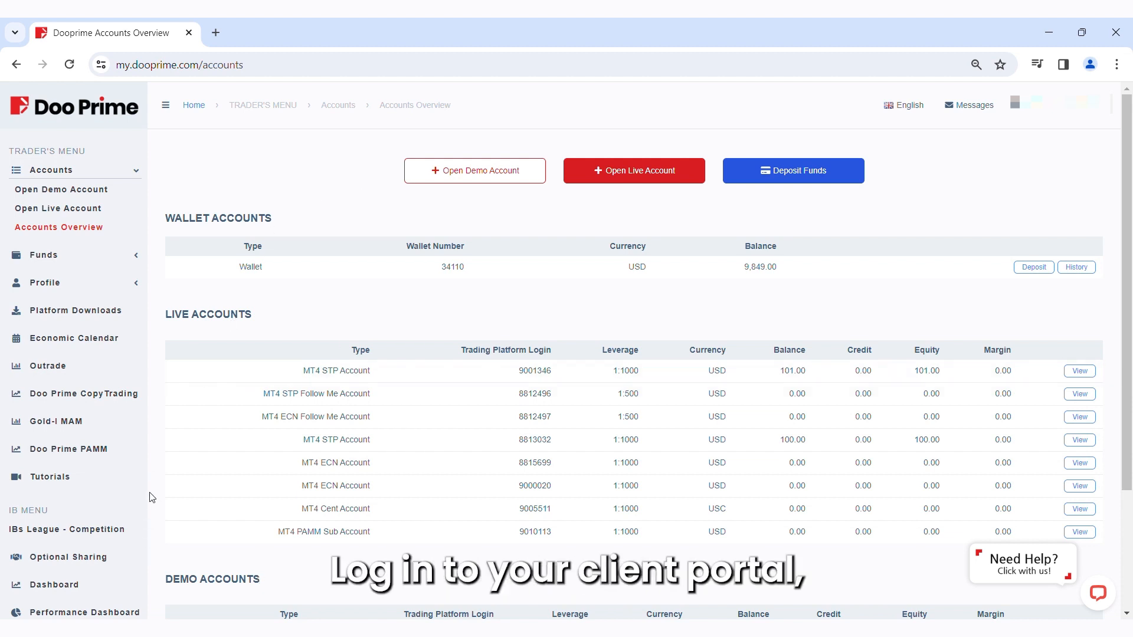
- Open the Performance Dashboard from the IB MENU in the left sidebar
{"action": "left_click", "coordinate": [85, 612]}
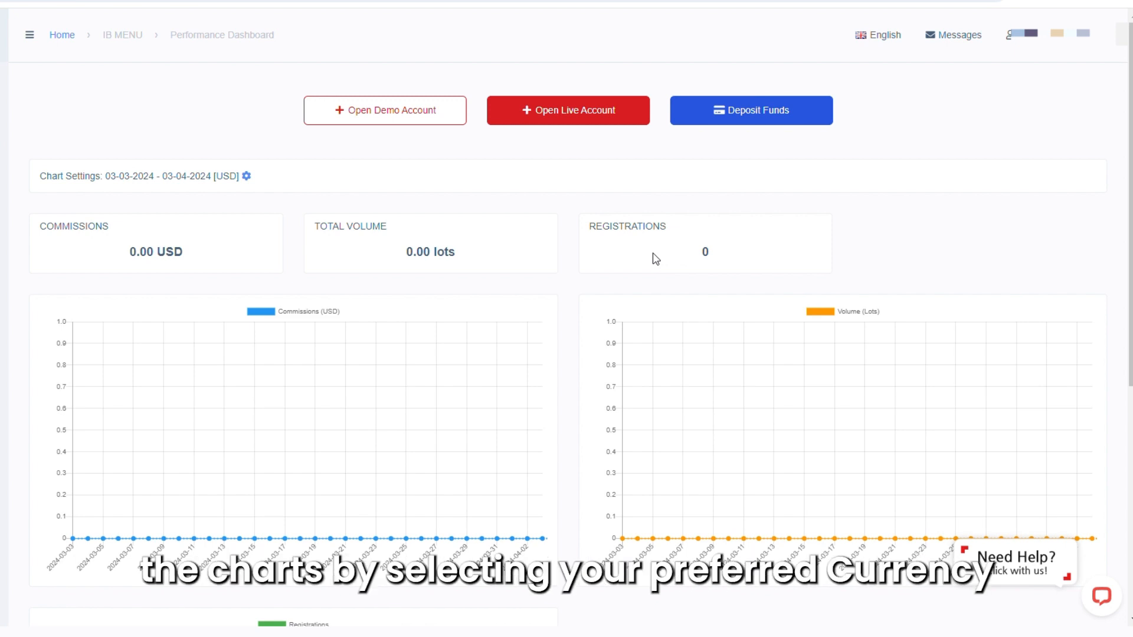
- Submit chart settings with USD currency for 03-03-2024 to 03-04-2024
{"action": "left_click", "coordinate": [247, 176]}
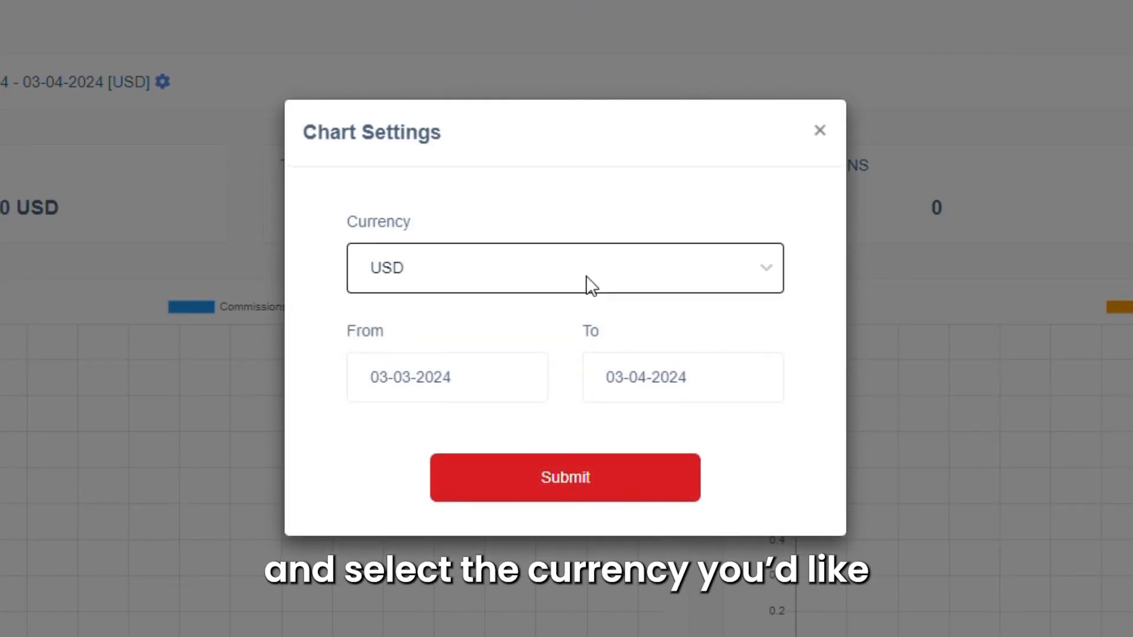
{"action": "left_click", "coordinate": [447, 377]}
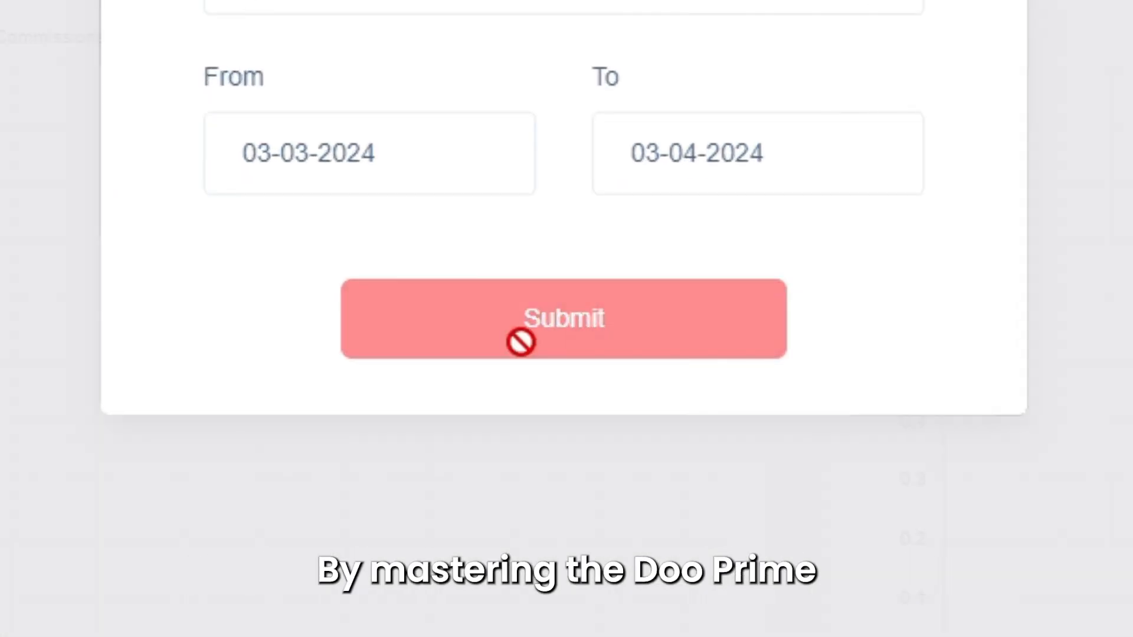
{"action": "left_click", "coordinate": [563, 318]}
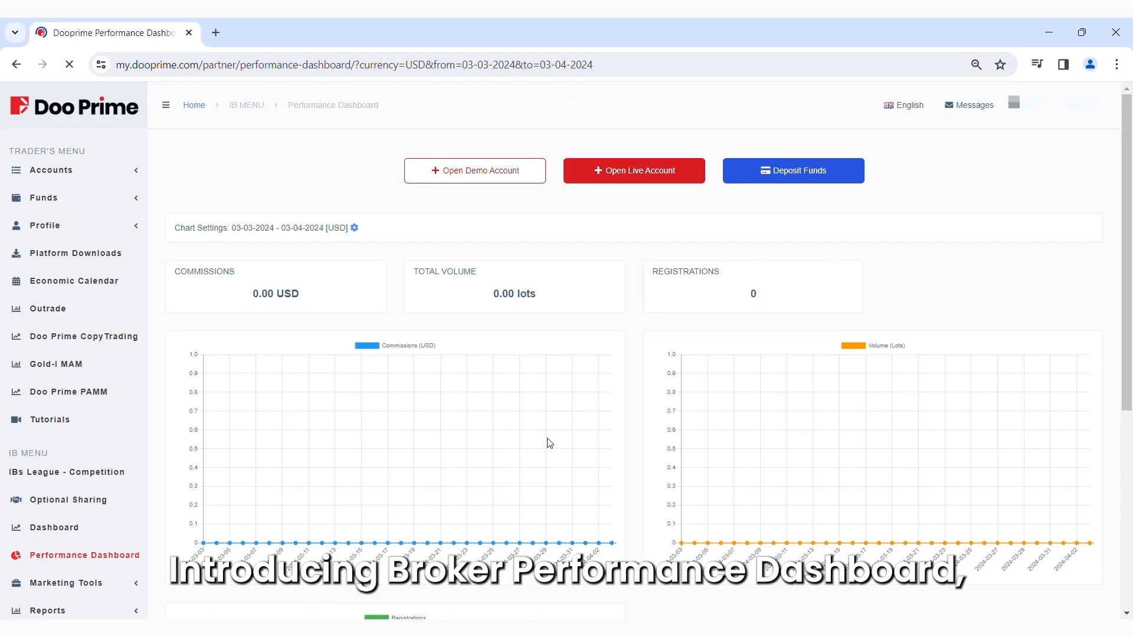